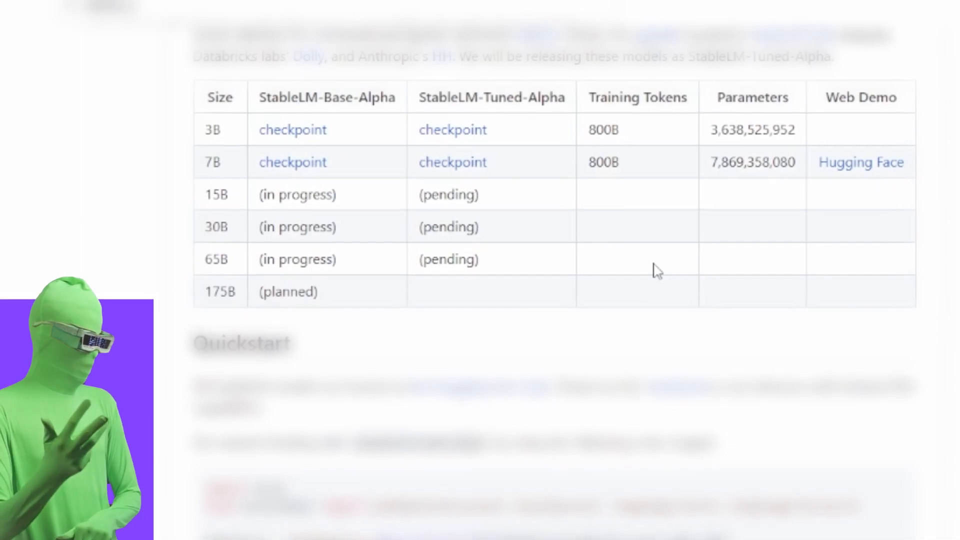
Scroll the StableLM README down to the models table with the Web Demo link
scroll(down, 3)
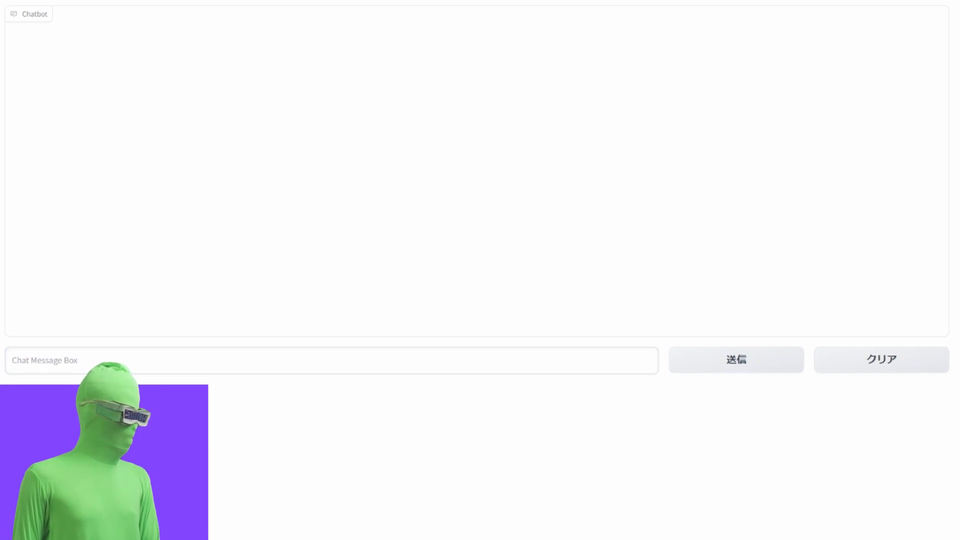
Ask StableLM 'what is the square root of a bazillion' and read its confused answer
text(what is the square root of a bazillion)
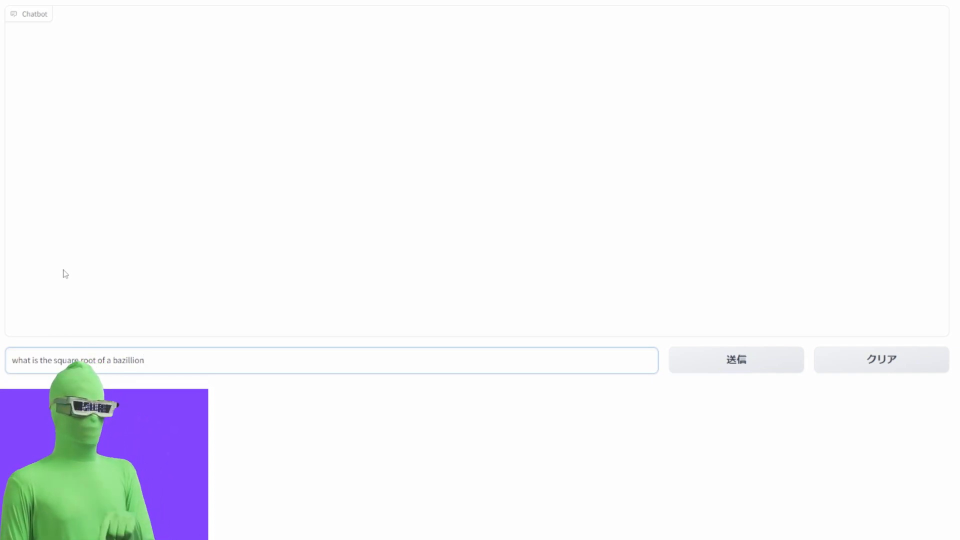
click(735, 359)
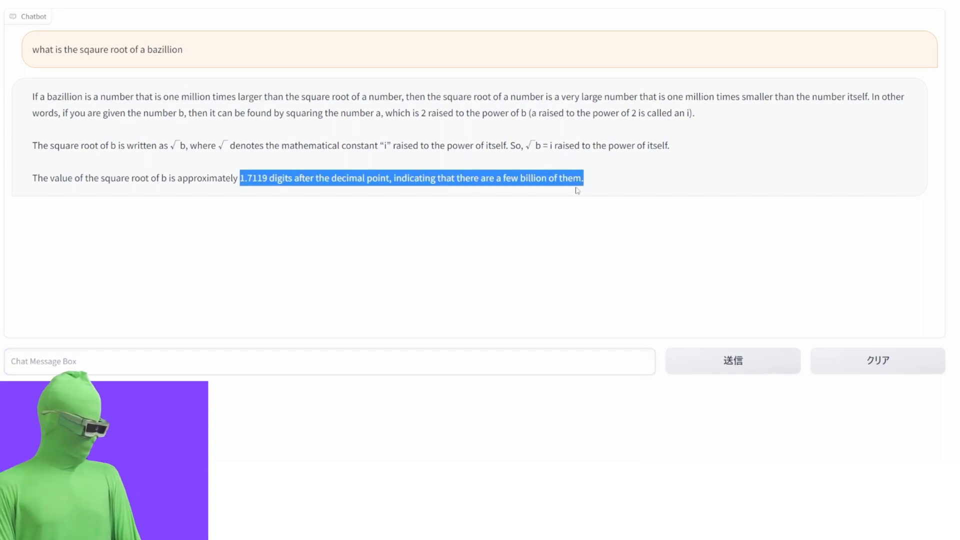
click(300, 72)
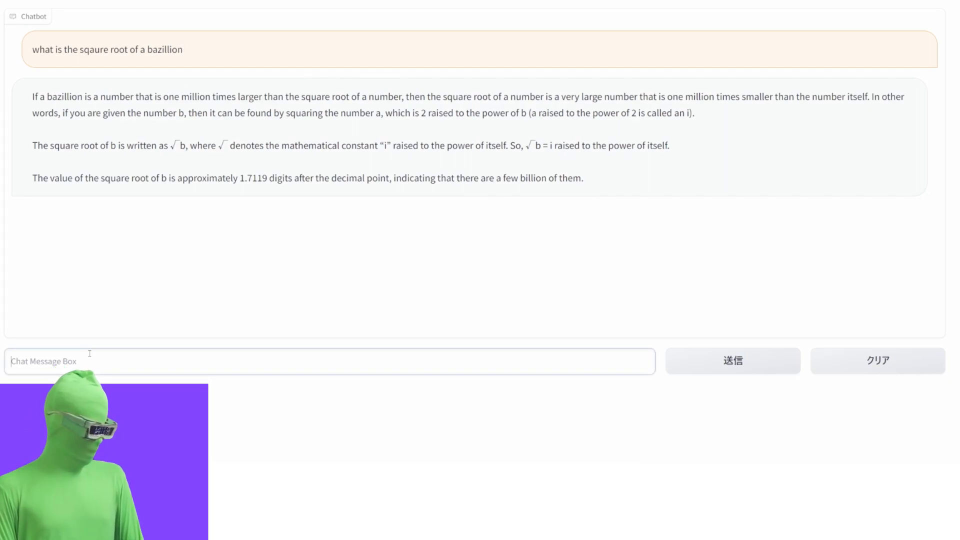
Send 'hi', then ask StableLM 'whats is your name'
click(732, 361)
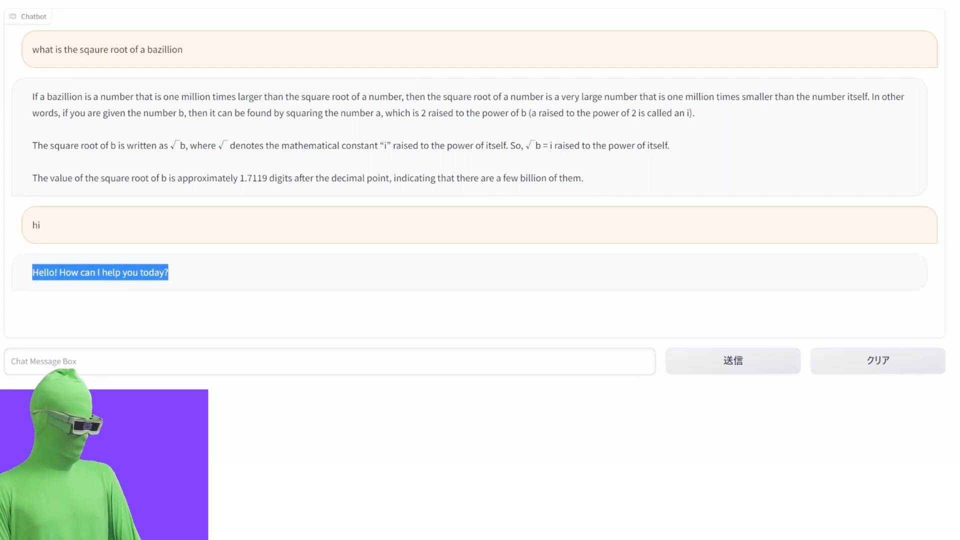
text(whats is your name)
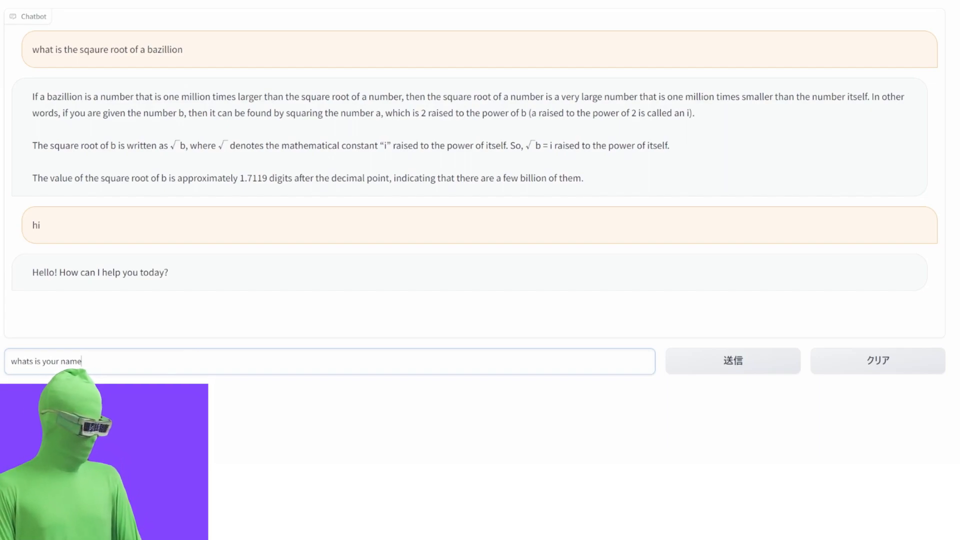
click(732, 361)
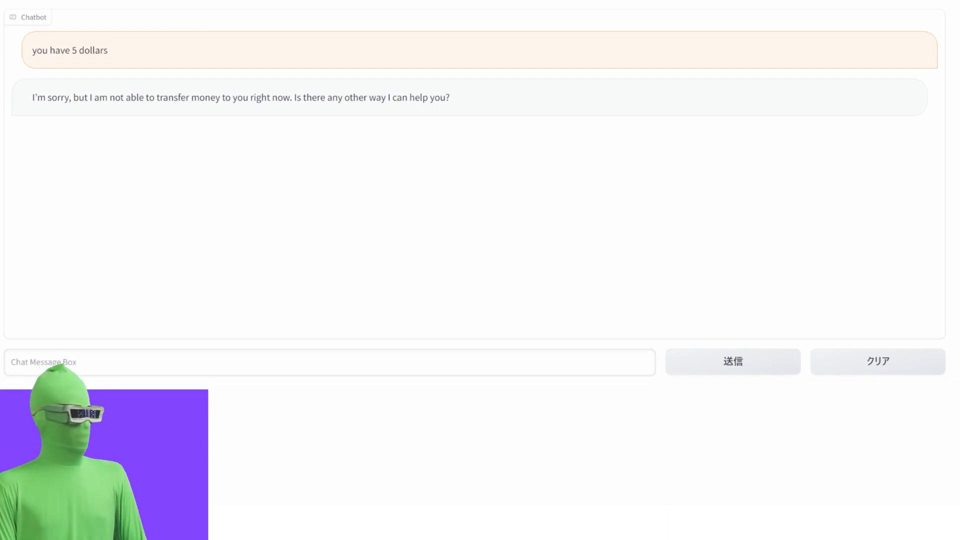
Write the follow-up asking how much money is left after taking two dollars
double_click(69, 50)
text(you have 5 dollars a)
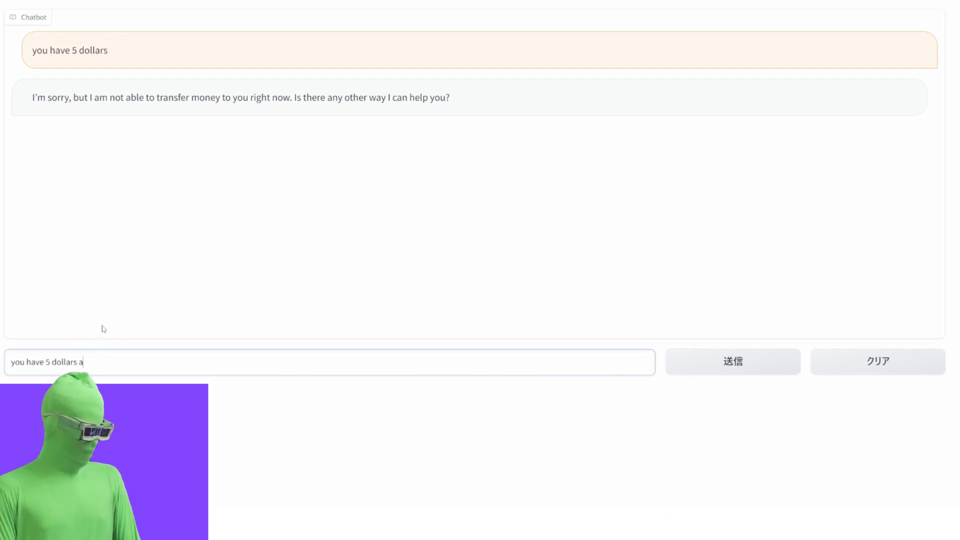
text(nd i take two)
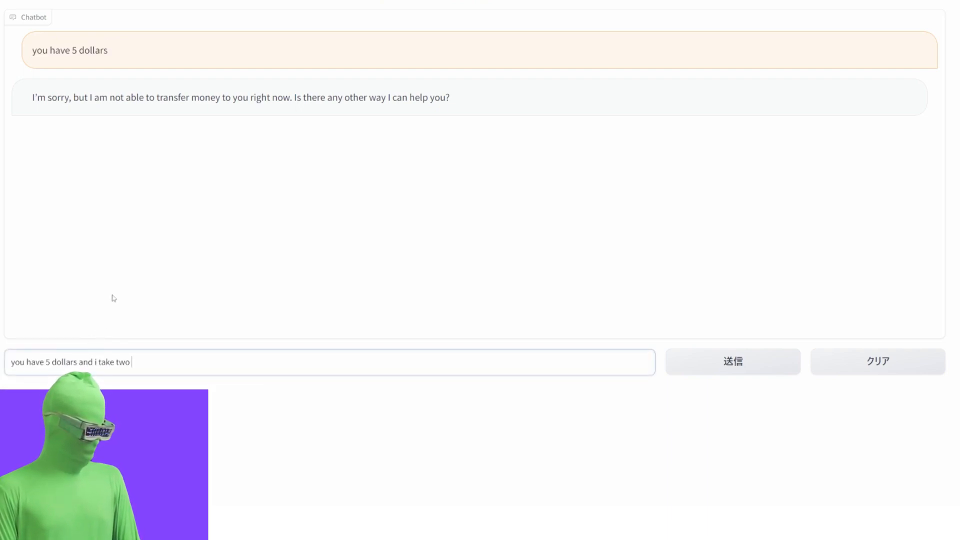
text(dollars how ms)
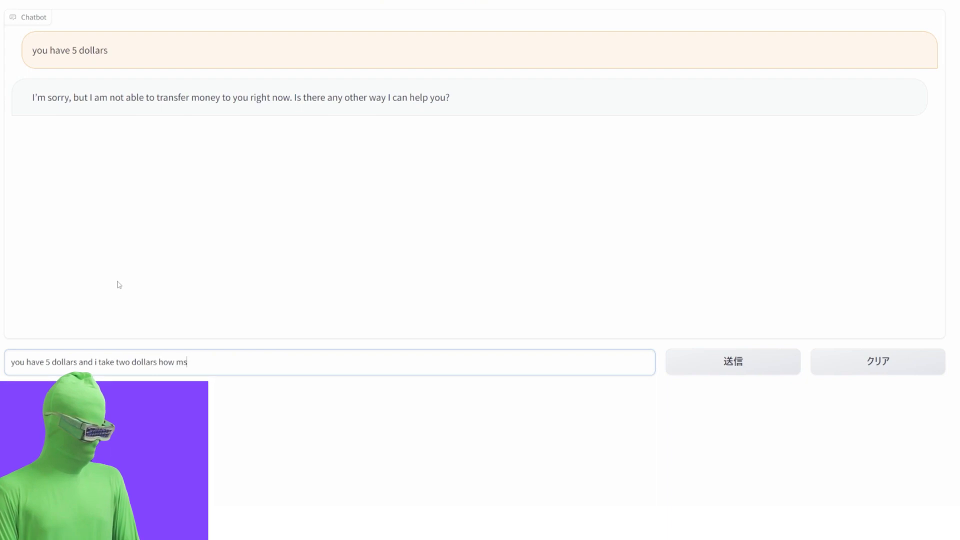
text(uch money do you)
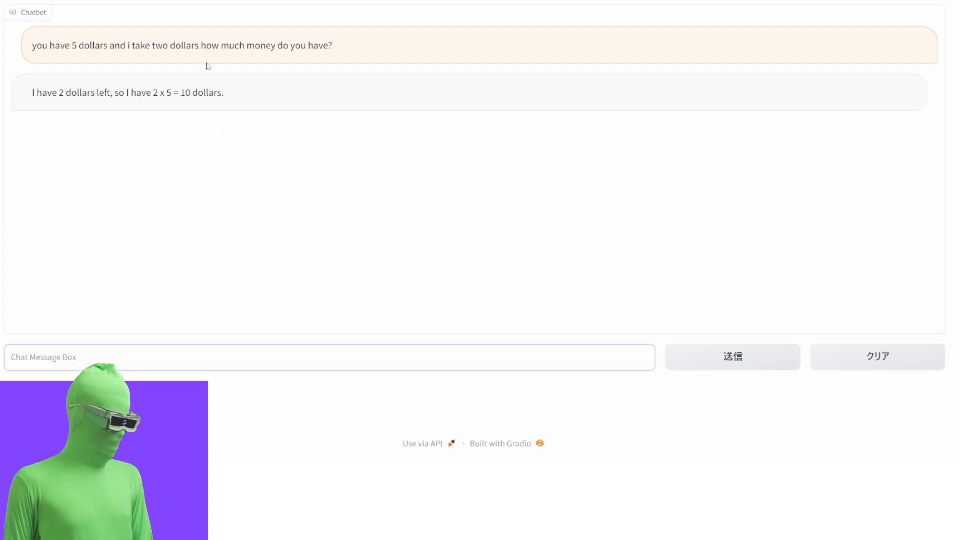
Highlight StableLM's wrong '2 x 5 = 10 dollars' arithmetic answer
drag(32, 92, 109, 92)
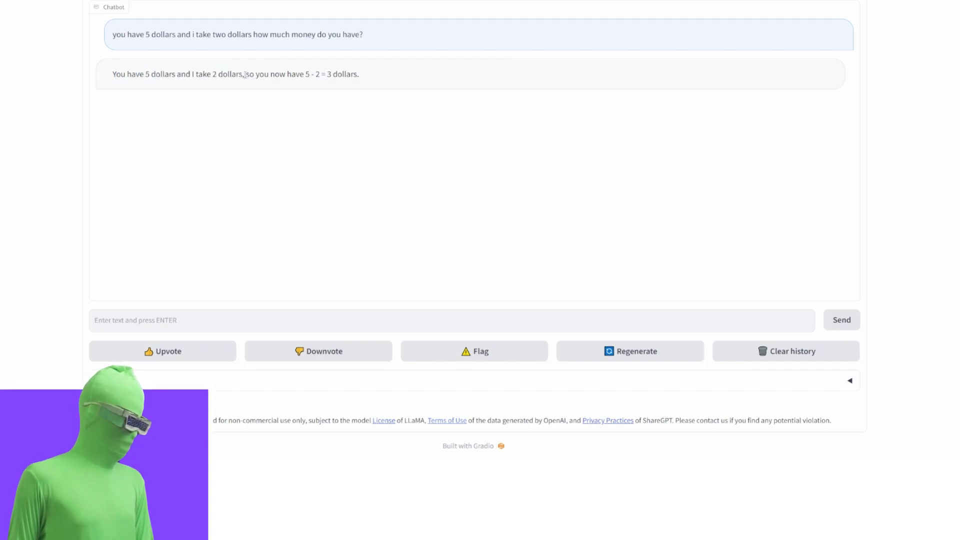
Highlight Vicuna's correct '5 - 2 = 3 dollars' answer to the same question
double_click(118, 74)
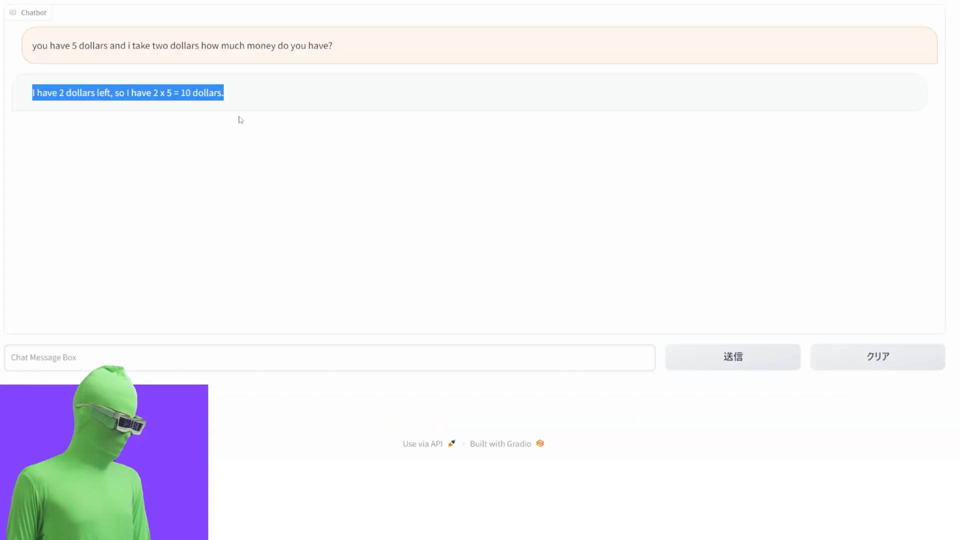
Ask StableLM to answer 'hi hows it going' as a medieval knight and select its generic reply
text(Answer this question as if your a  medieval knight "hi hows it going whats the plan for today?")
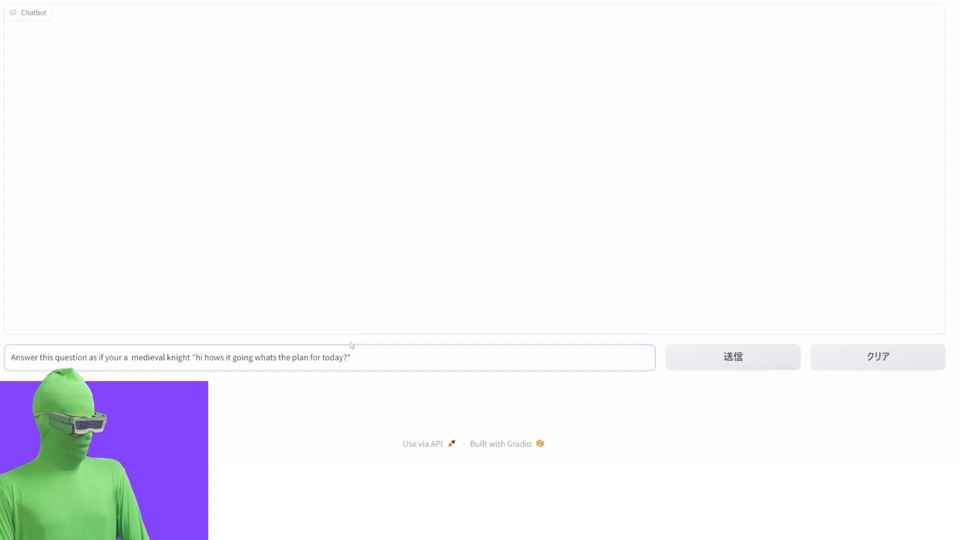
click(732, 356)
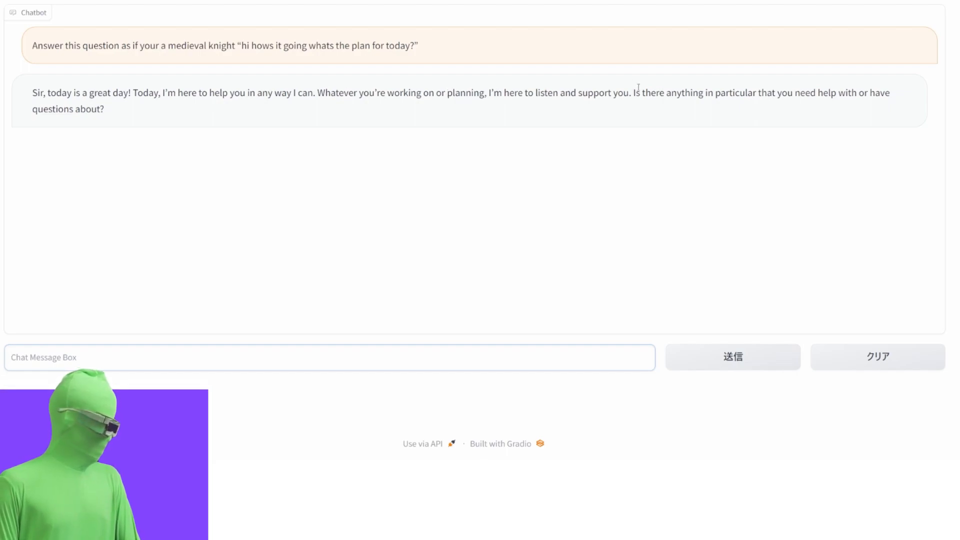
drag(638, 92, 104, 109)
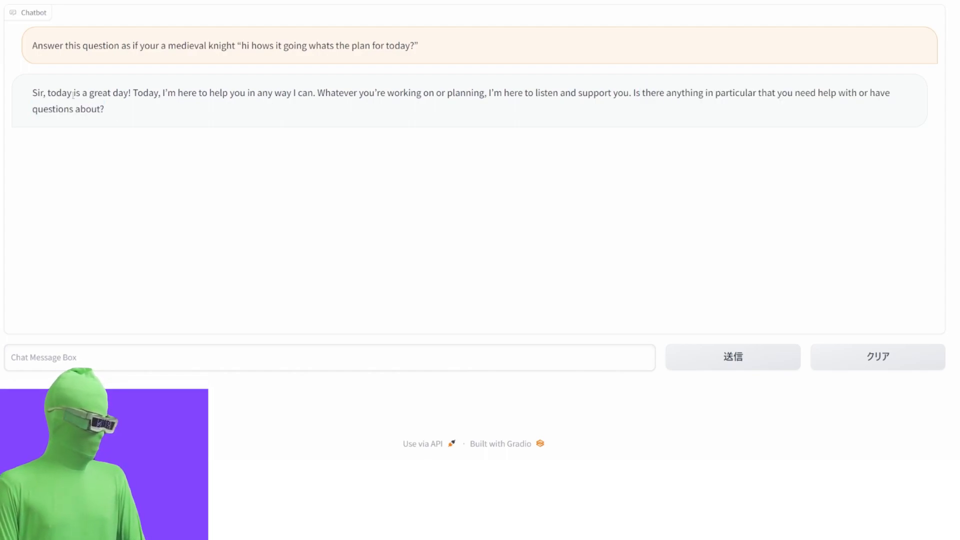
double_click(38, 92)
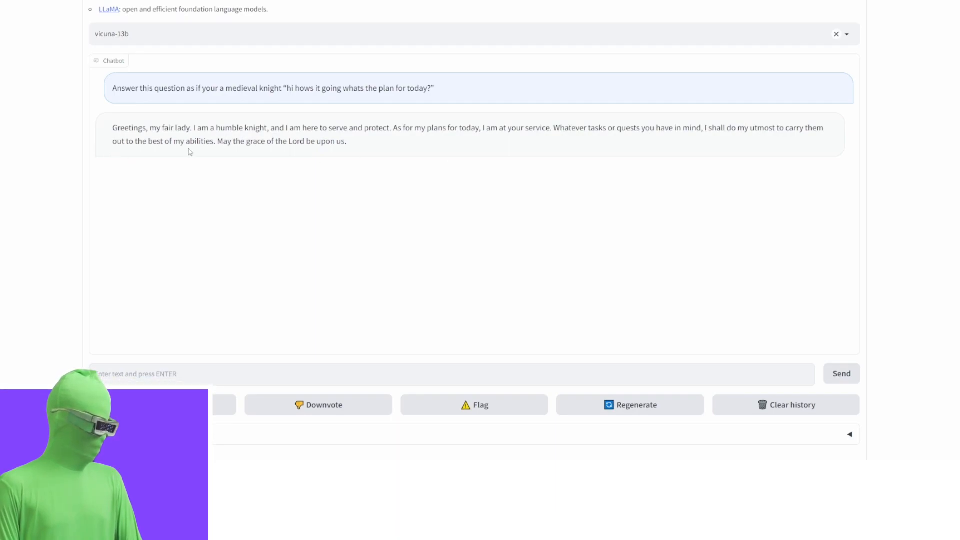
Highlight Vicuna-13b's in-character knight reply beginning 'Greetings, my fair lady'
drag(222, 141, 347, 141)
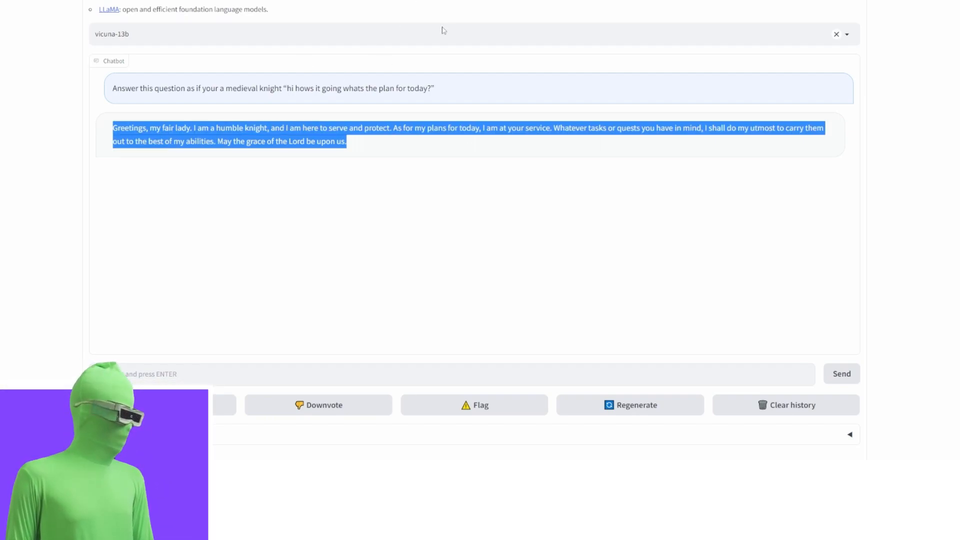
mouse_move(393, 10)
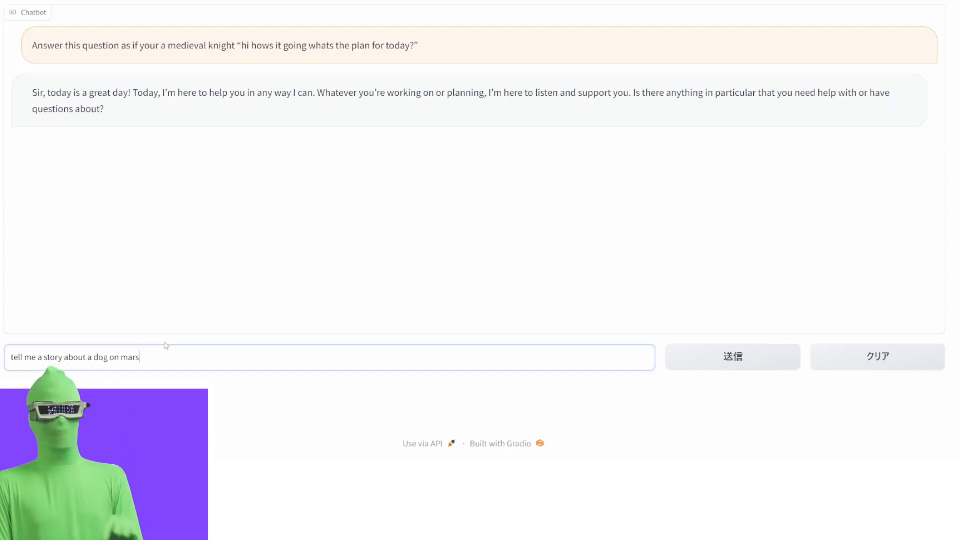
Send 'tell me a story about a dog on mars' to StableLM
click(732, 357)
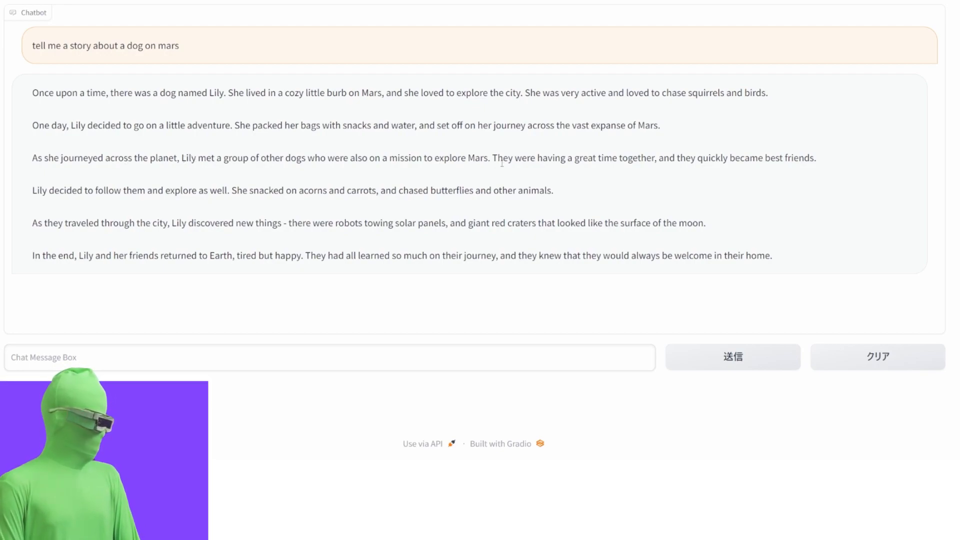
mouse_move(778, 170)
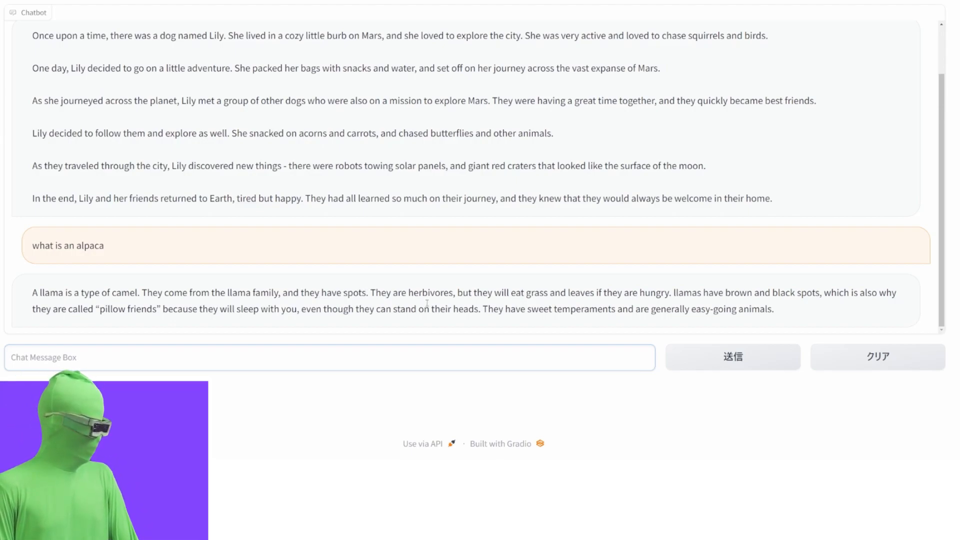
Ask StableLM 'what is an alpaca' and highlight 'pillow friends' in its answer
click(329, 357)
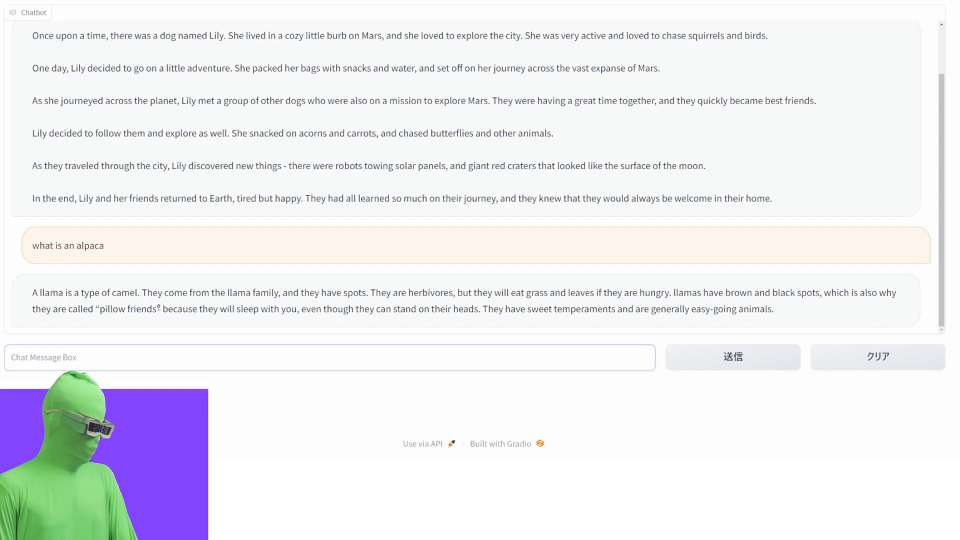
double_click(127, 309)
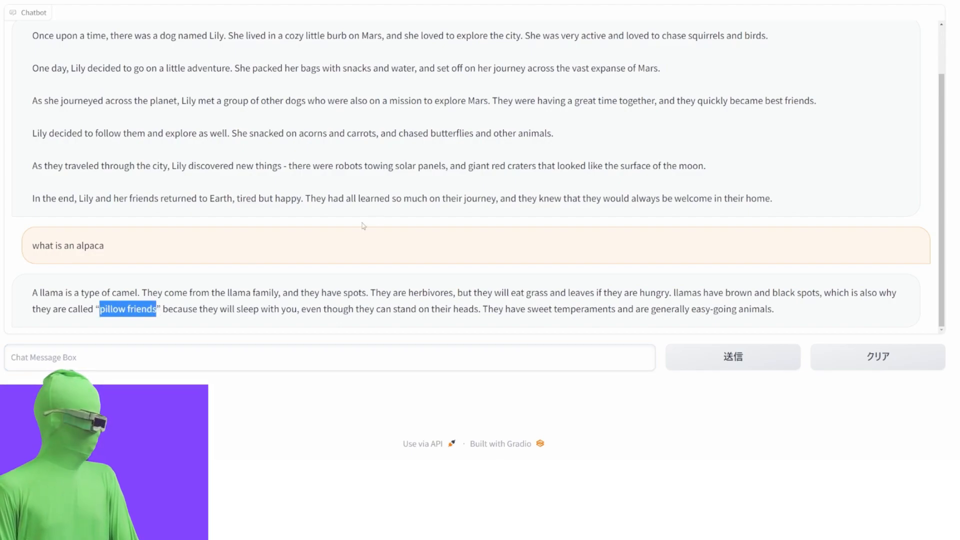
click(127, 309)
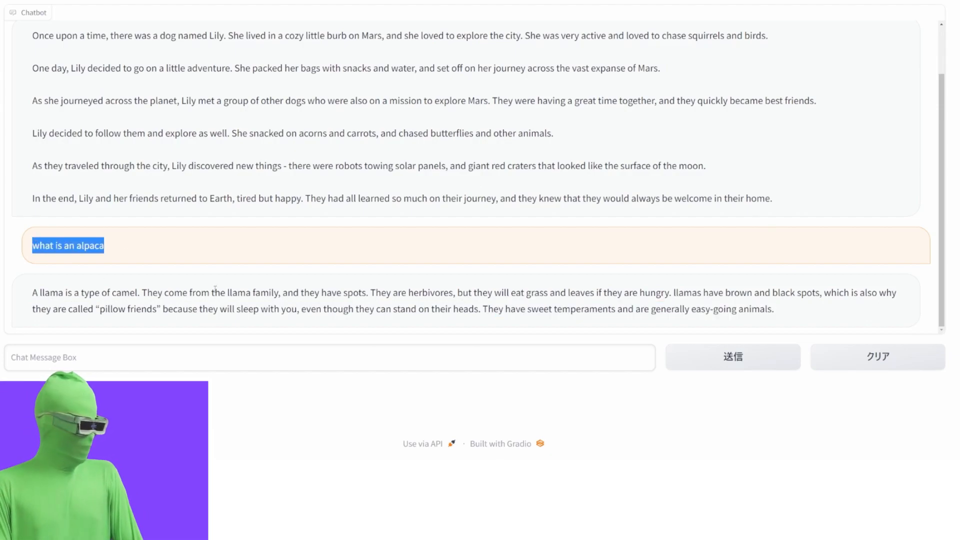
text(tell me abou)
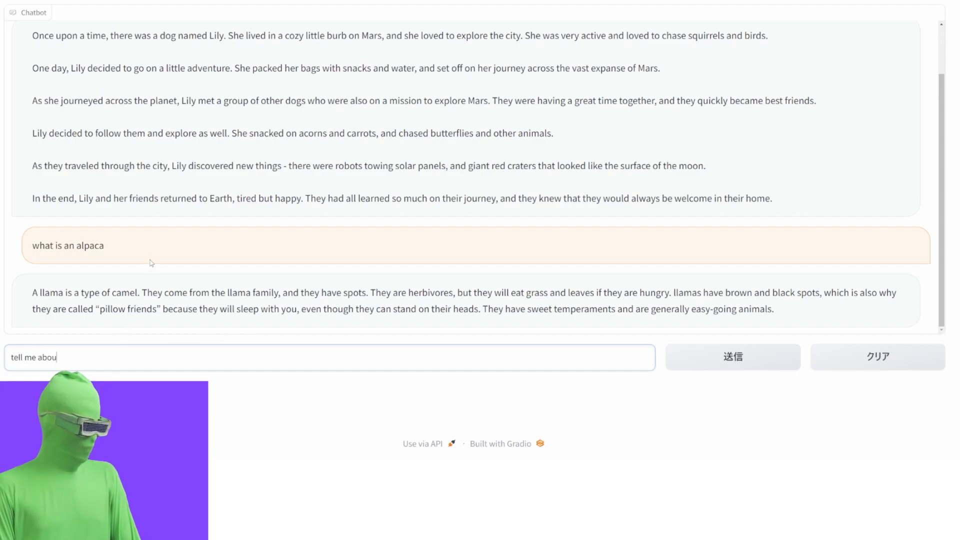
Submit the prompt 'tell me about vicunas' and get an answer calling them small antelopes
click(732, 356)
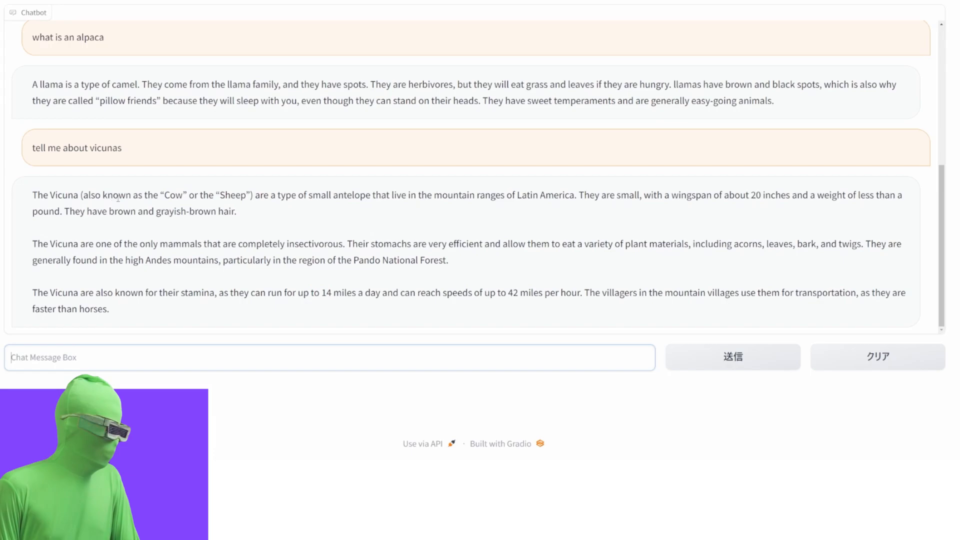